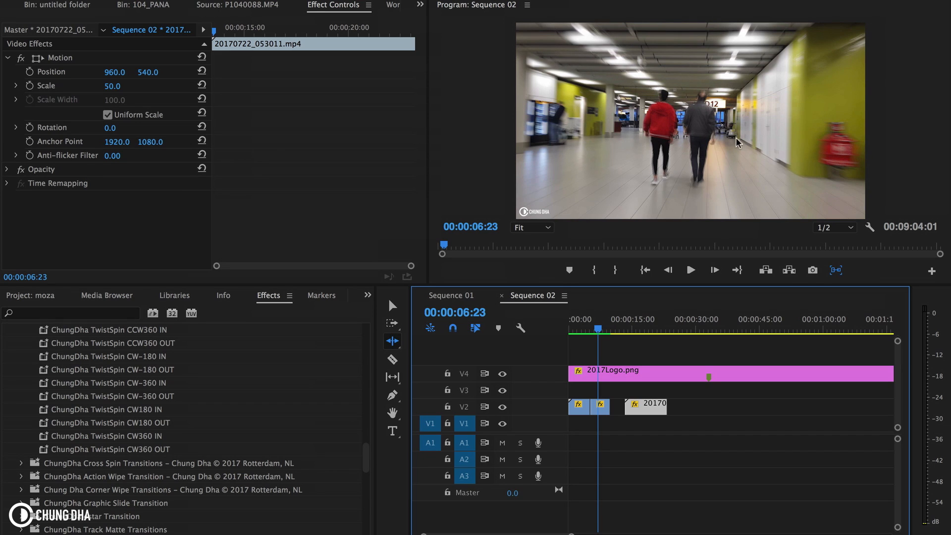
mouse_move(730, 195)
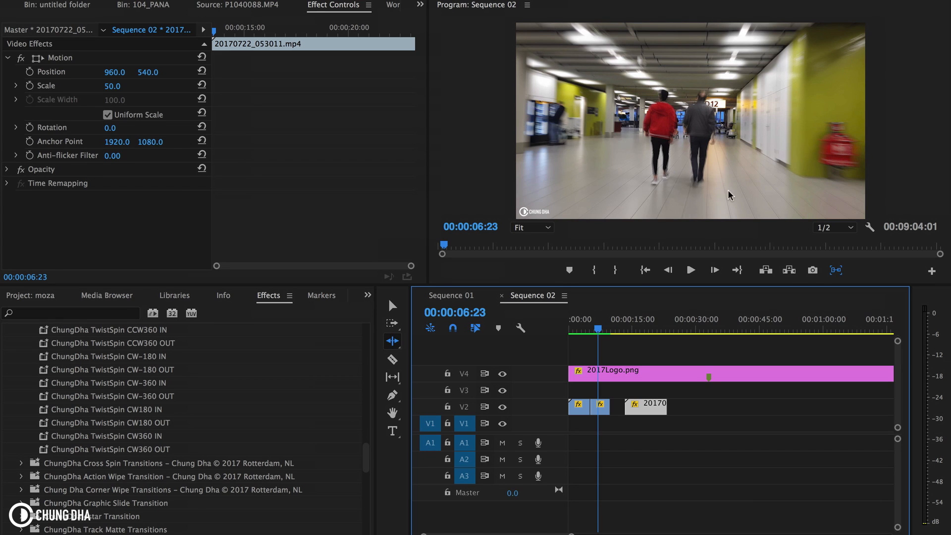
mouse_move(660, 242)
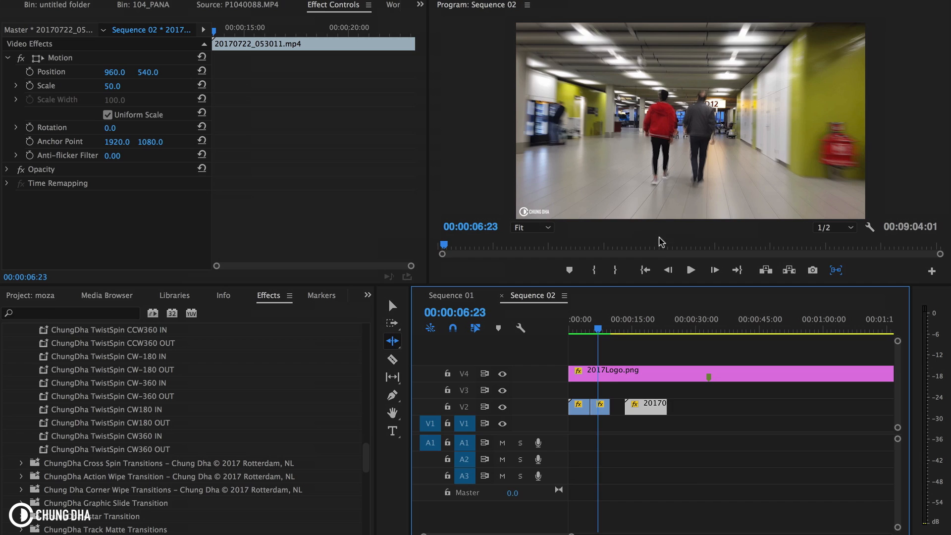
- Set the hallway clip's speed to 5000% and reveal the Time Interpolation options
click(654, 329)
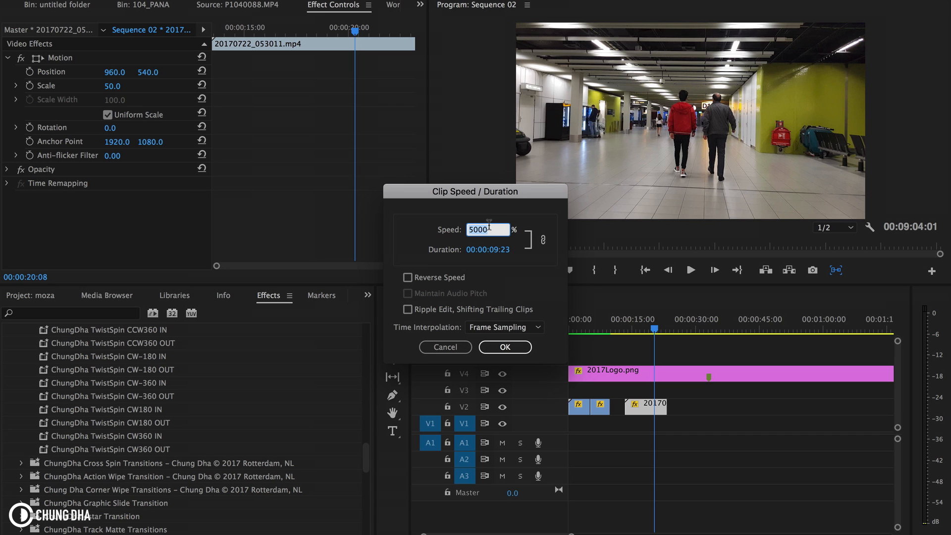
mouse_move(500, 226)
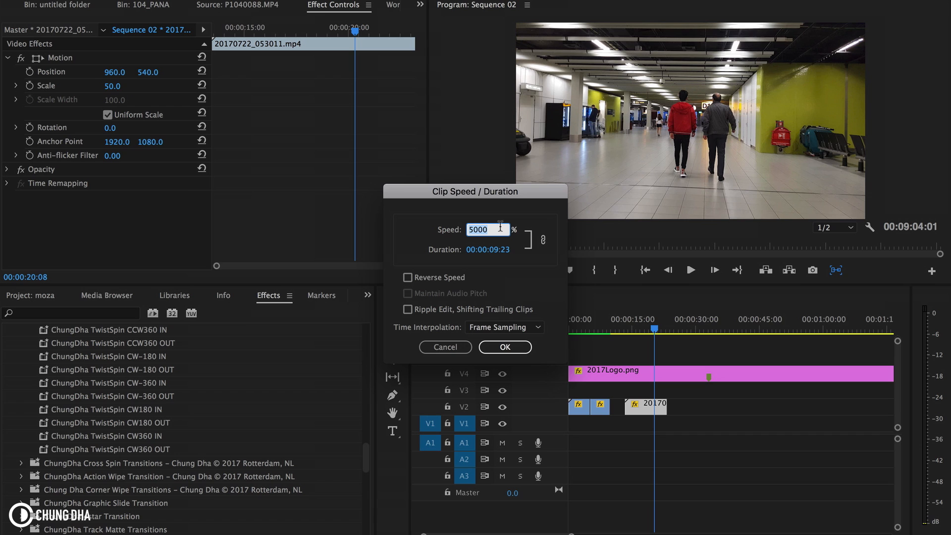
mouse_move(400, 337)
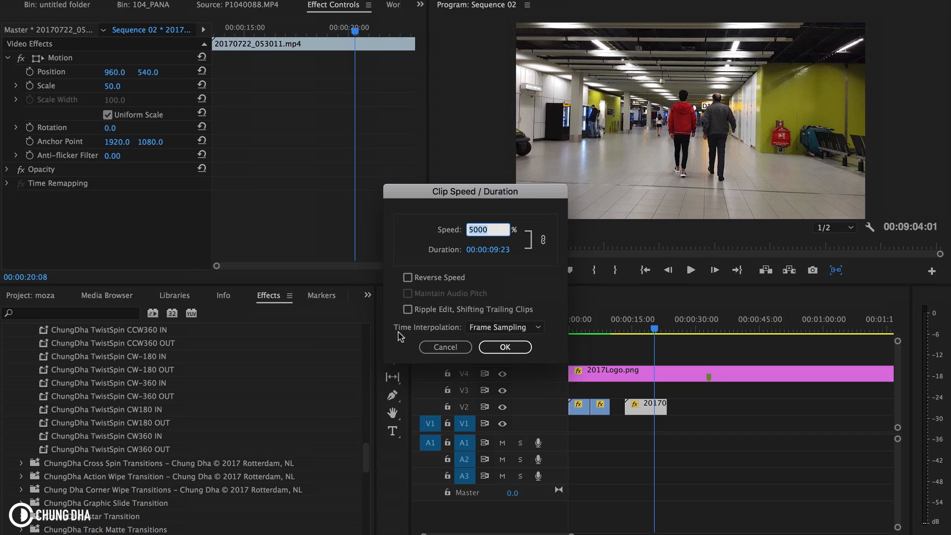
mouse_move(464, 330)
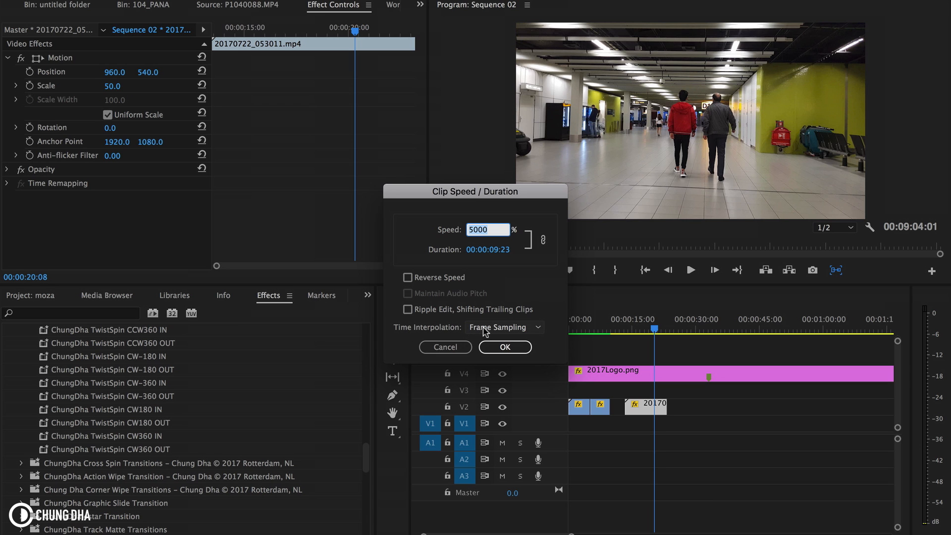
click(503, 327)
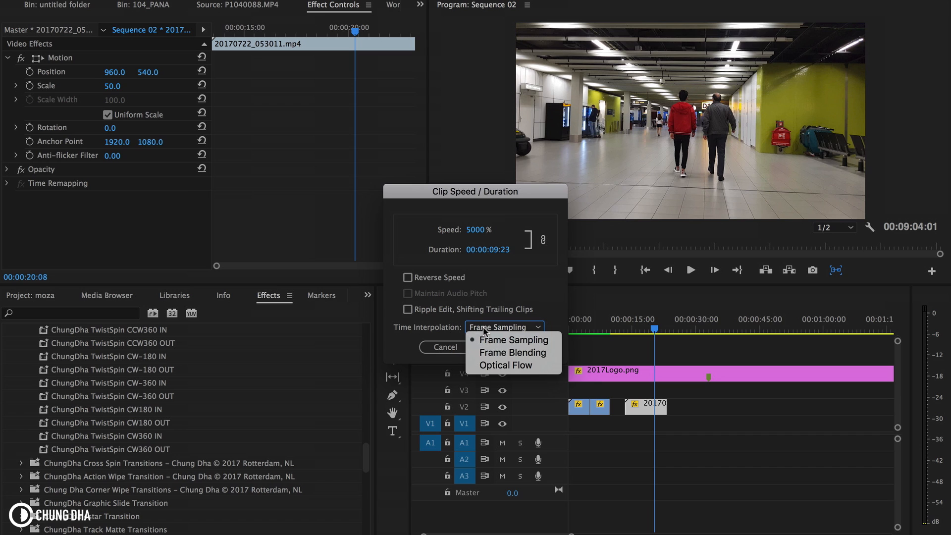
mouse_move(512, 353)
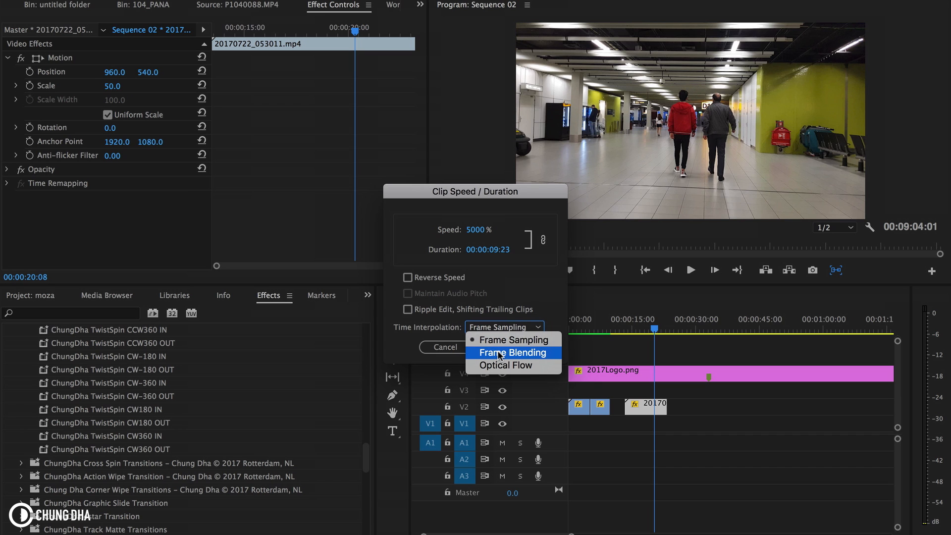
mouse_move(473, 360)
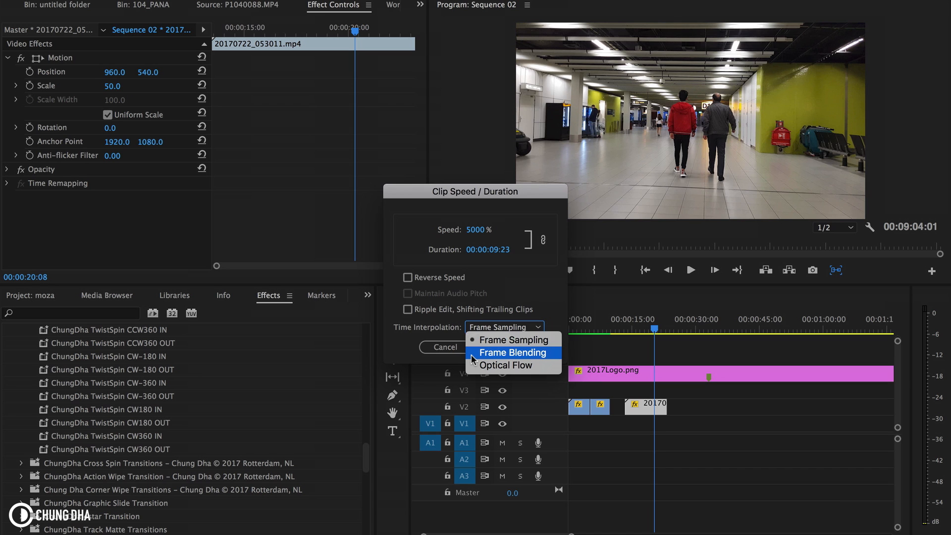
- Choose Frame Blending as the time interpolation and confirm the 5000% speed change
click(512, 352)
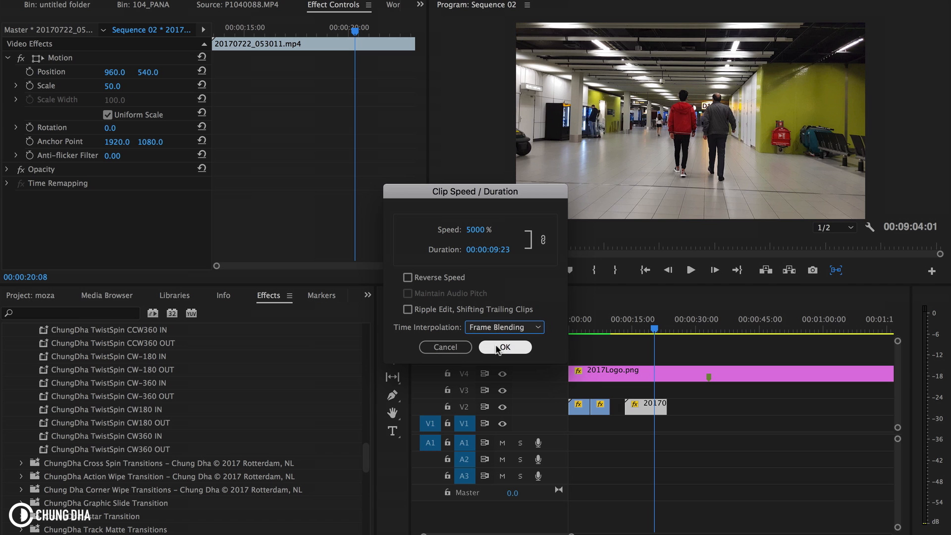
click(504, 347)
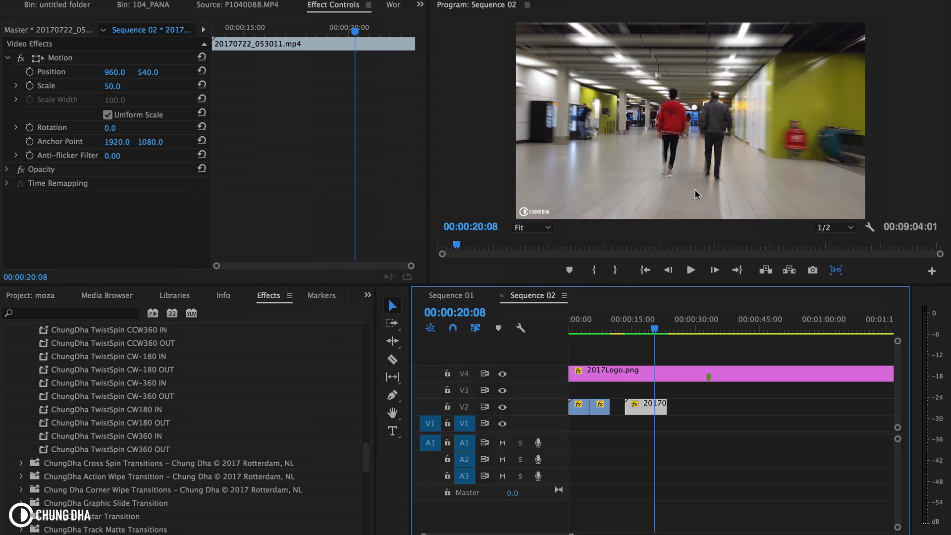
mouse_move(766, 175)
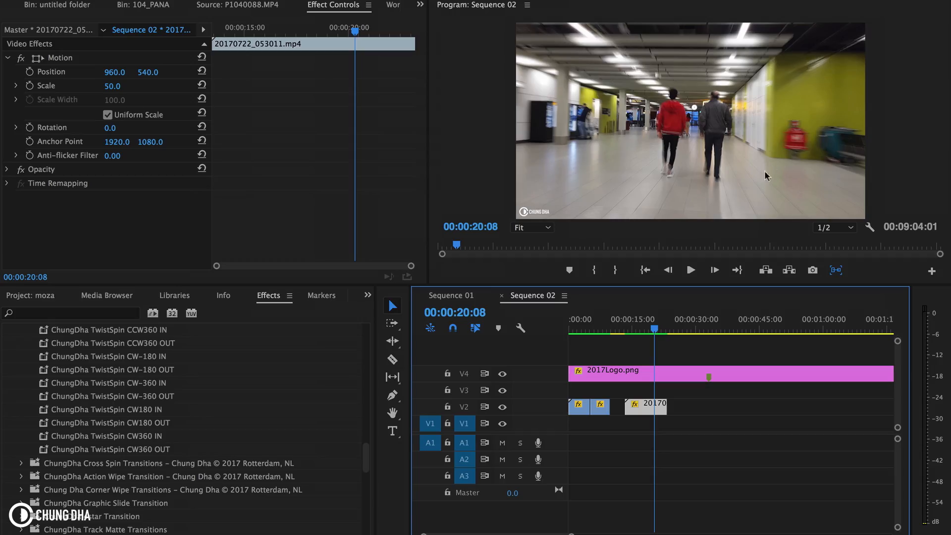
- Scrub the timeline to preview the motion-blurred hyperlapse frames
click(635, 319)
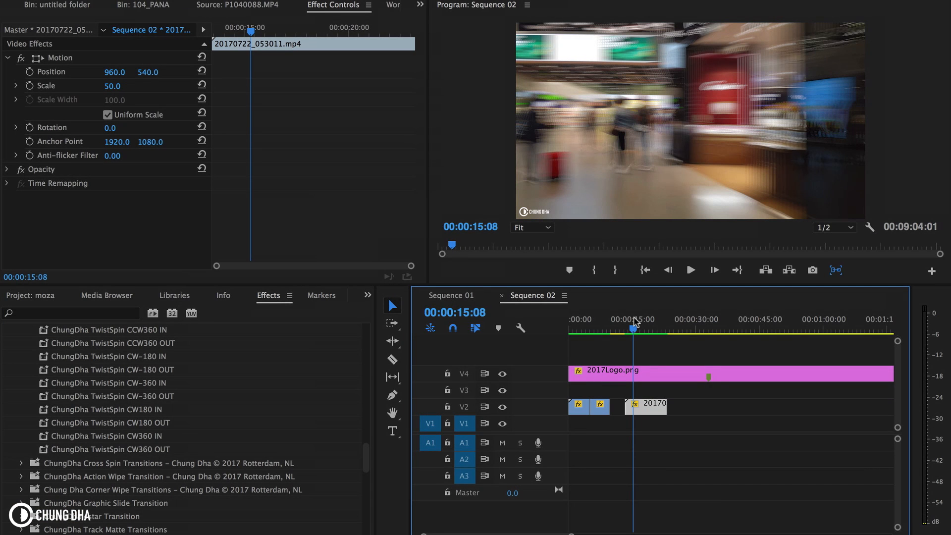
mouse_move(812, 151)
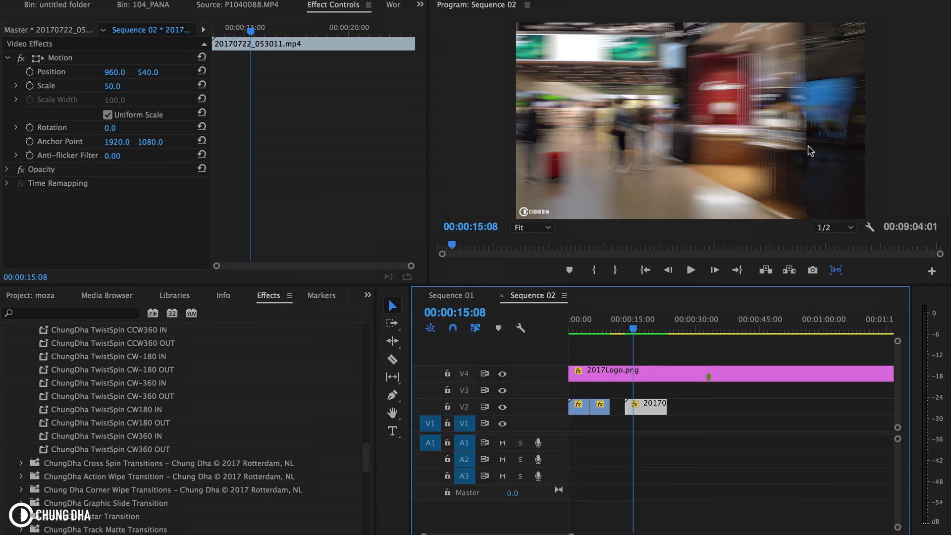
mouse_move(734, 149)
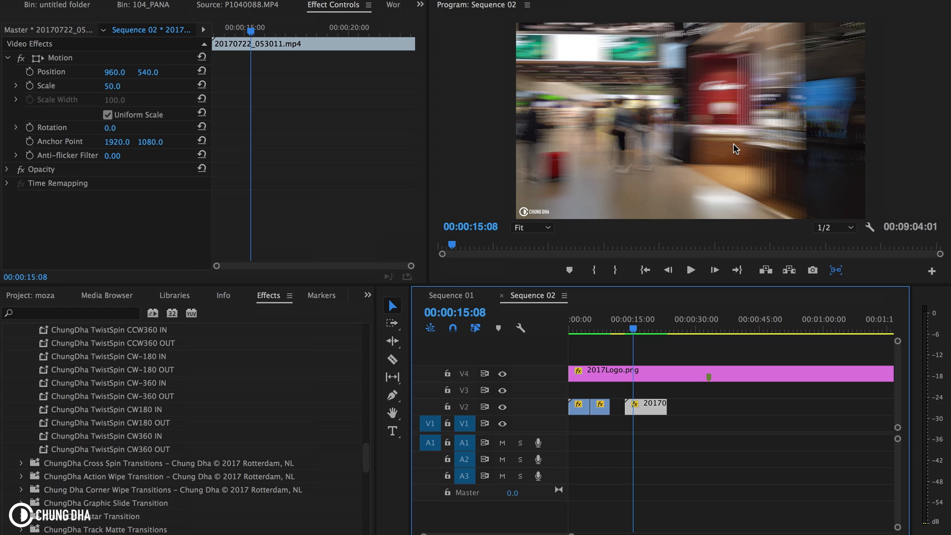